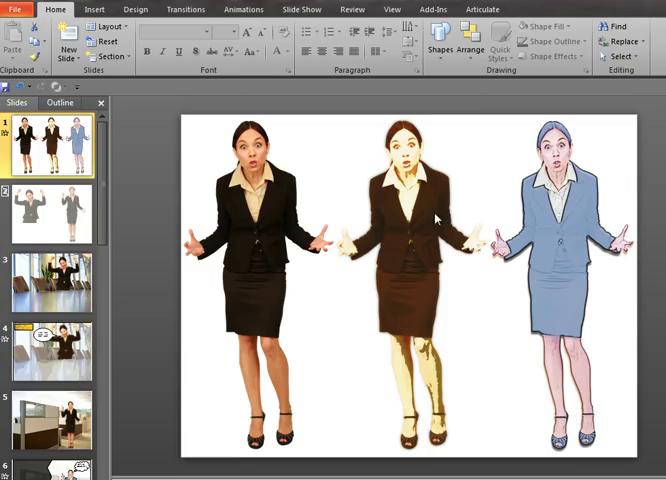
pyautogui.moveTo(232, 182)
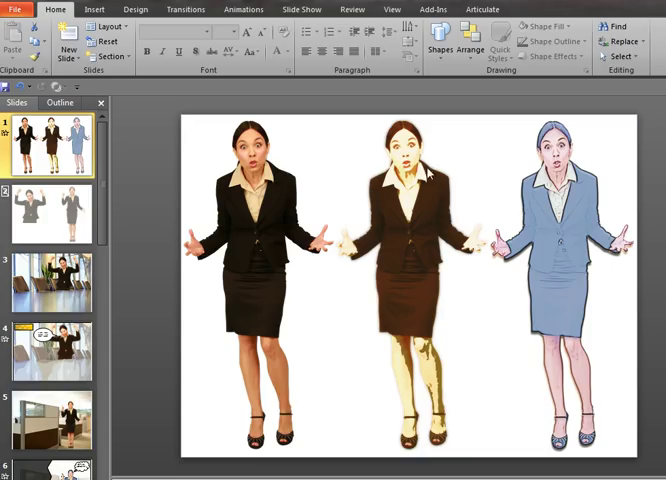
pyautogui.moveTo(618, 138)
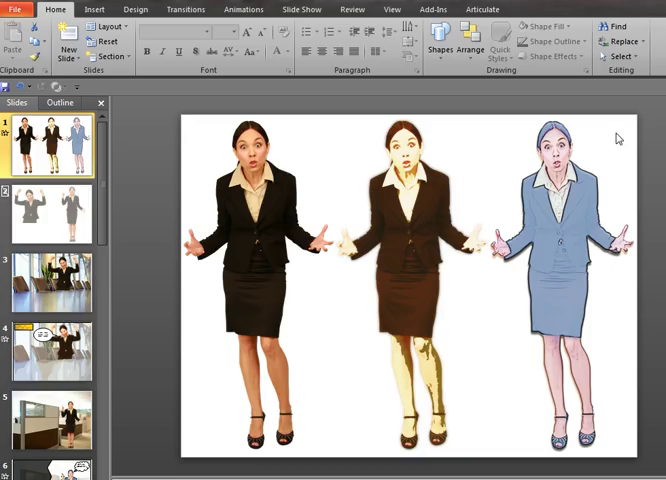
pyautogui.moveTo(104, 180)
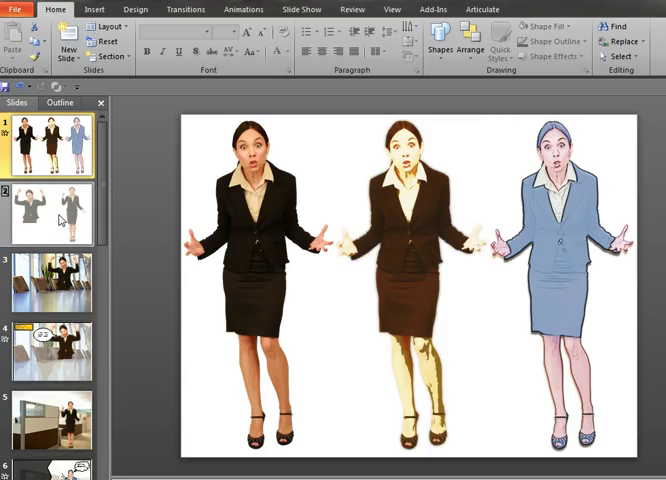
# - Go to slide 2 with the two businesswomen and show the Insert tools
pyautogui.click(50, 216)
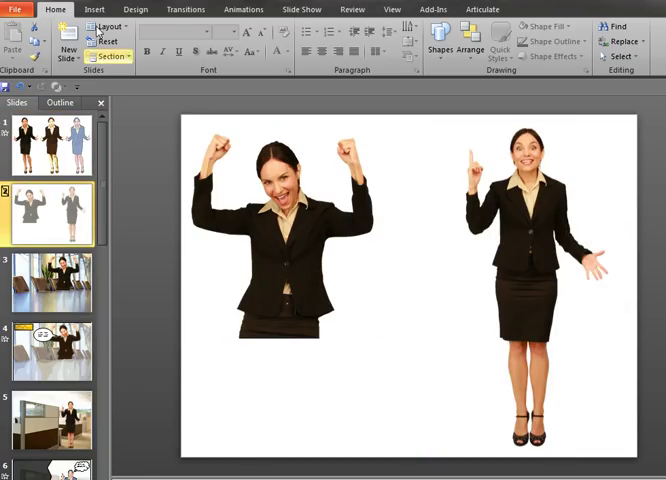
pyautogui.click(96, 8)
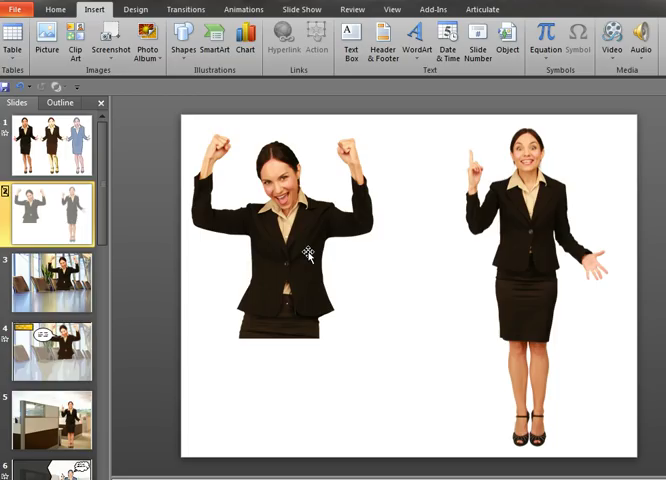
pyautogui.moveTo(372, 222)
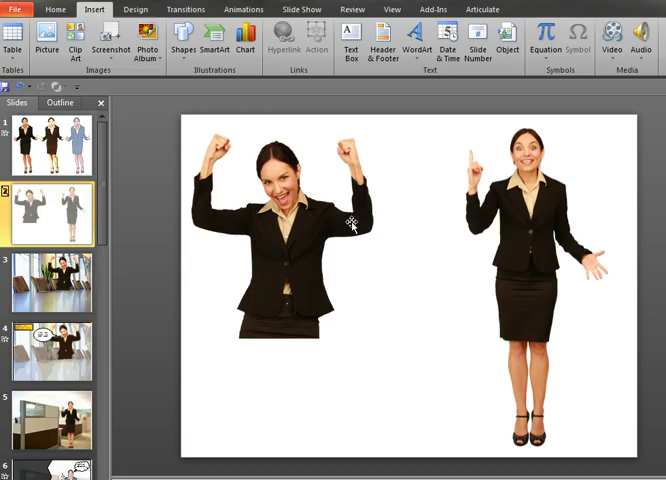
pyautogui.moveTo(184, 76)
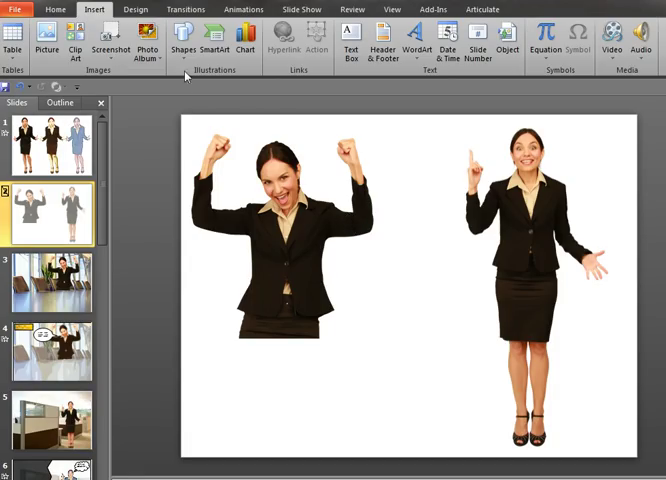
pyautogui.moveTo(162, 182)
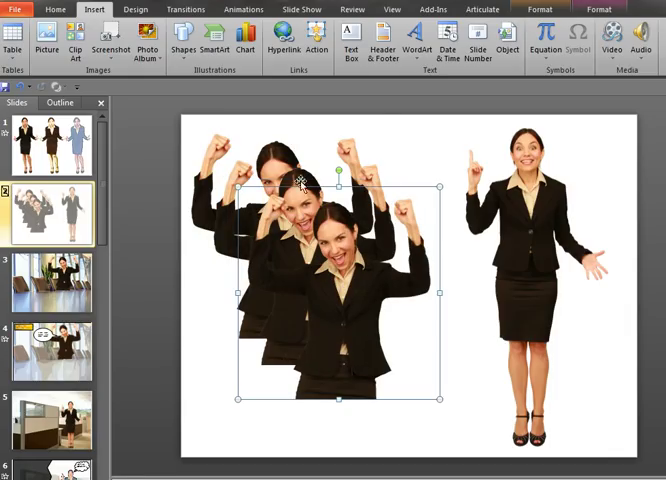
# - Blur one copy via Format Picture, then review its Picture Color and Fill transparency settings
pyautogui.rightClick(300, 184)
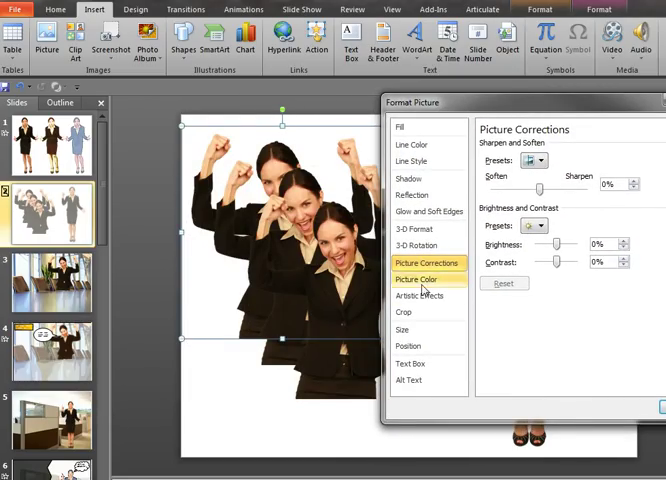
pyautogui.click(420, 296)
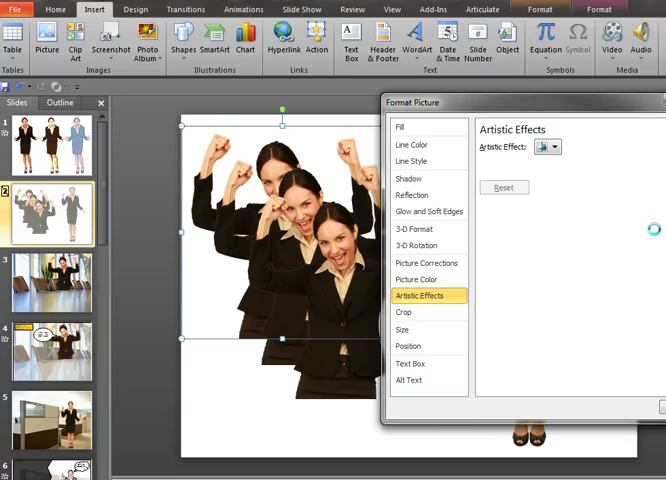
pyautogui.click(556, 148)
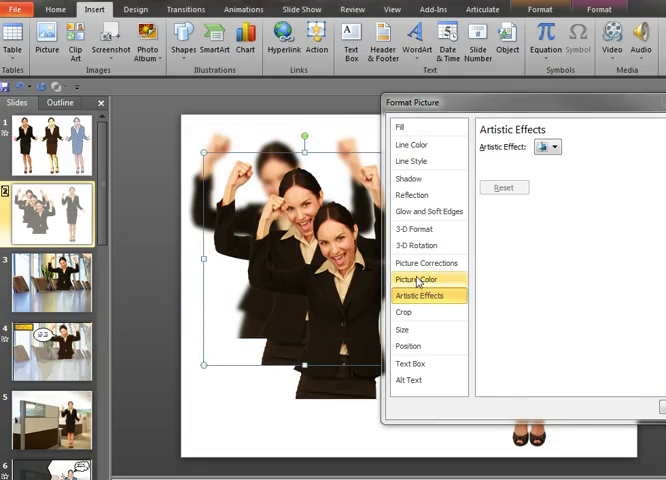
pyautogui.click(420, 280)
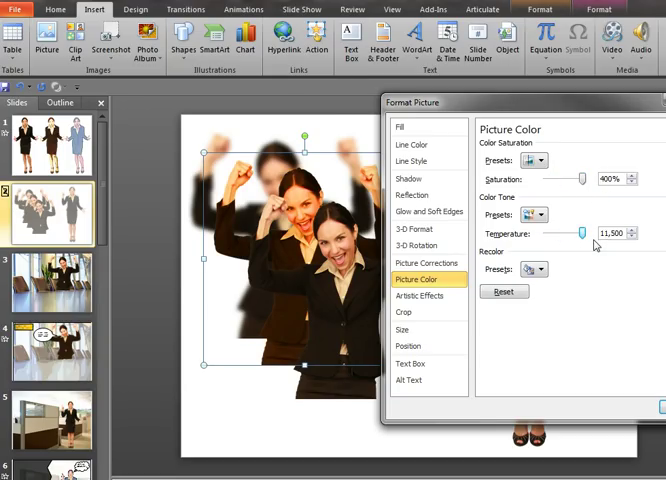
pyautogui.click(402, 128)
pyautogui.write('20')
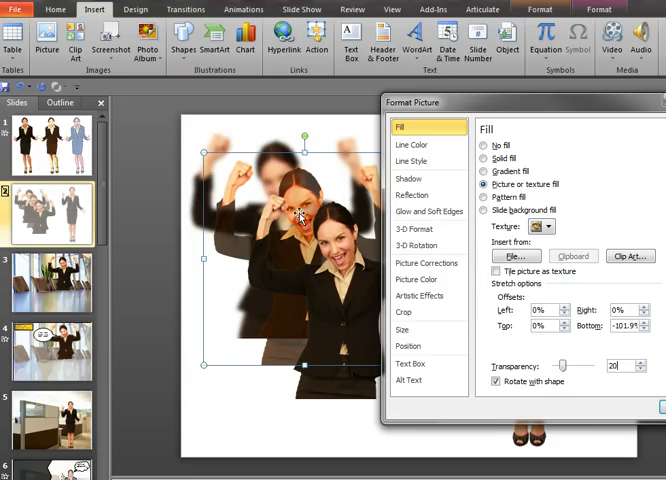
pyautogui.moveTo(284, 156)
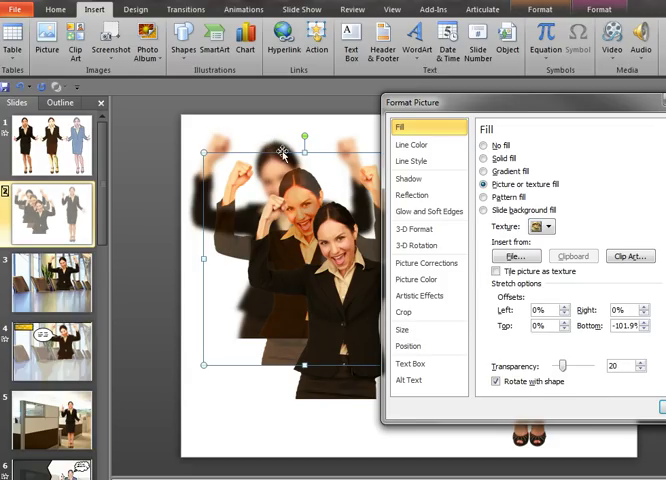
pyautogui.moveTo(304, 196)
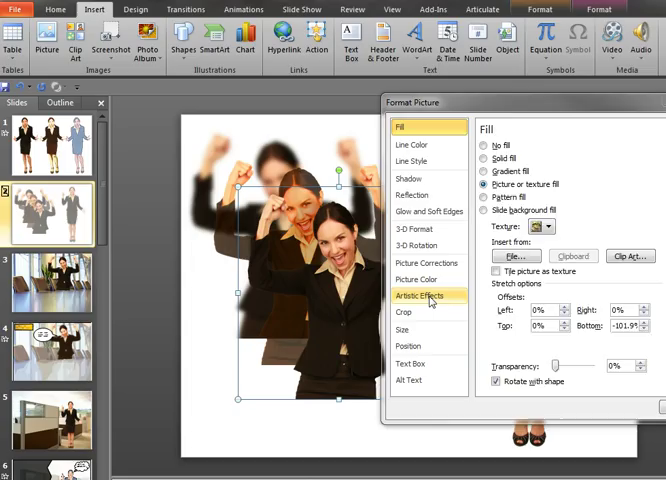
# - Apply an artistic effect to another copy of the cheering woman
pyautogui.click(428, 296)
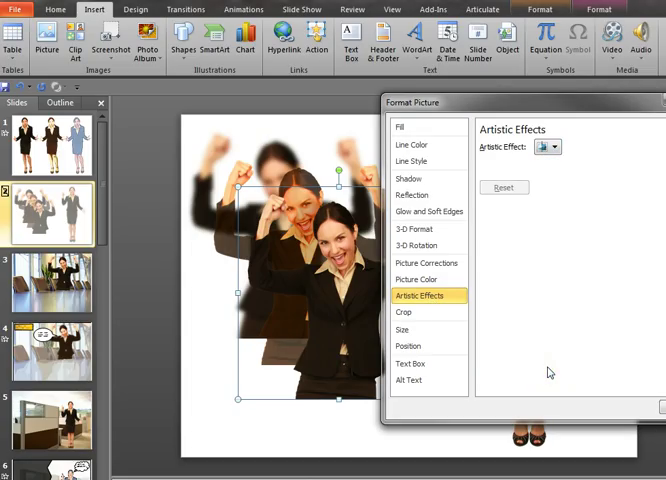
pyautogui.click(548, 148)
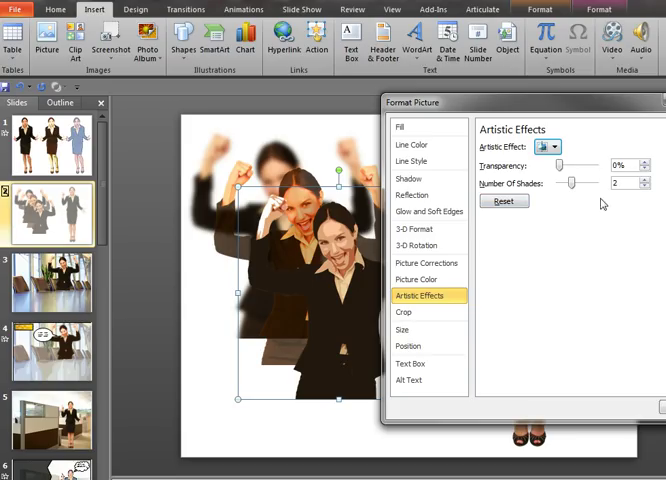
pyautogui.moveTo(584, 204)
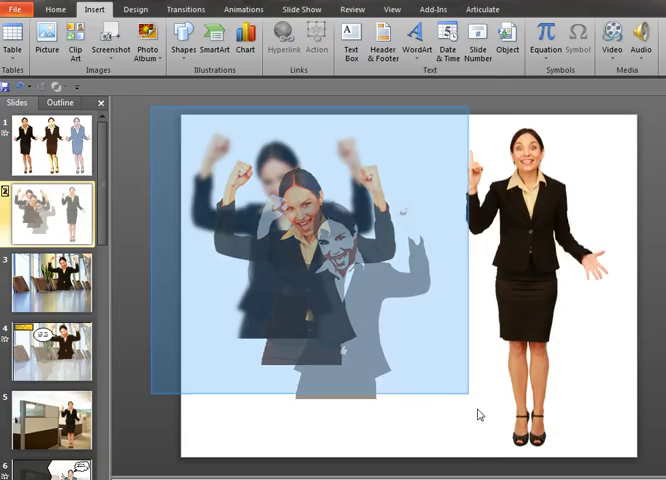
# - Select the stacked copies of the pointing woman and align them by their middles
pyautogui.click(300, 250)
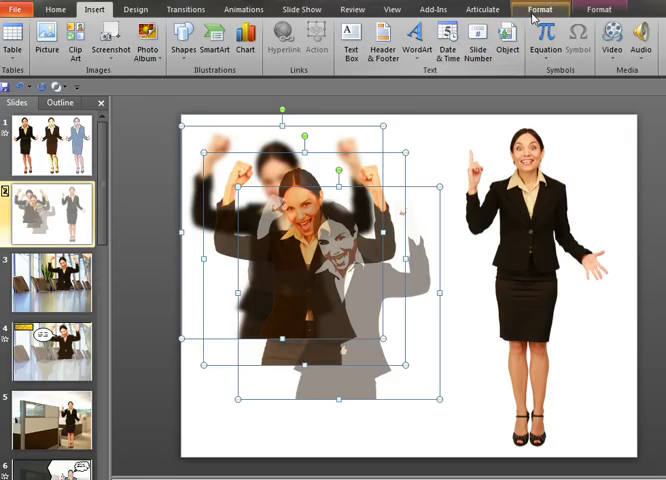
pyautogui.click(594, 28)
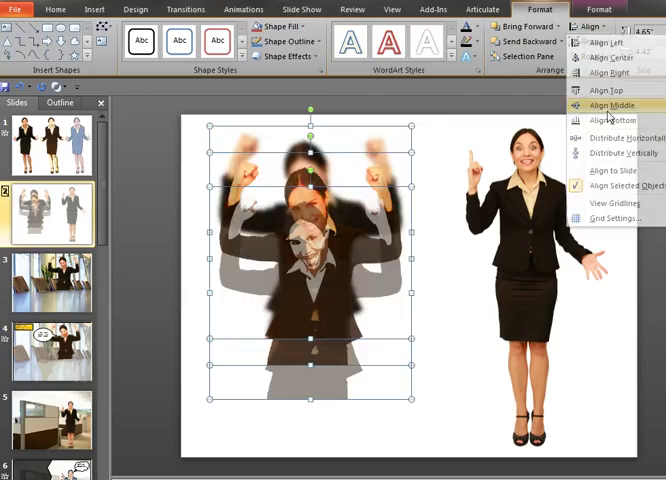
pyautogui.click(616, 104)
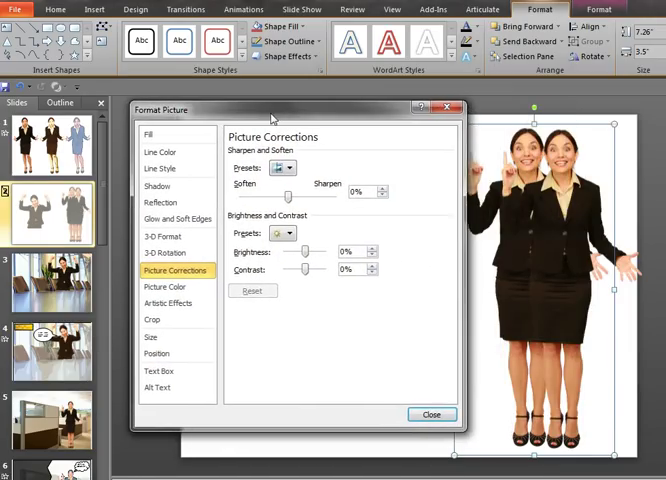
# - Blur one copy, raise its colour saturation to 400% and check the sharpness settings
pyautogui.click(168, 304)
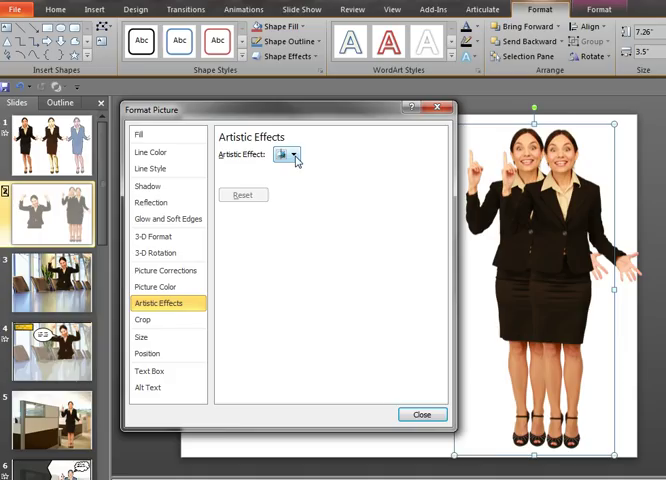
pyautogui.click(300, 154)
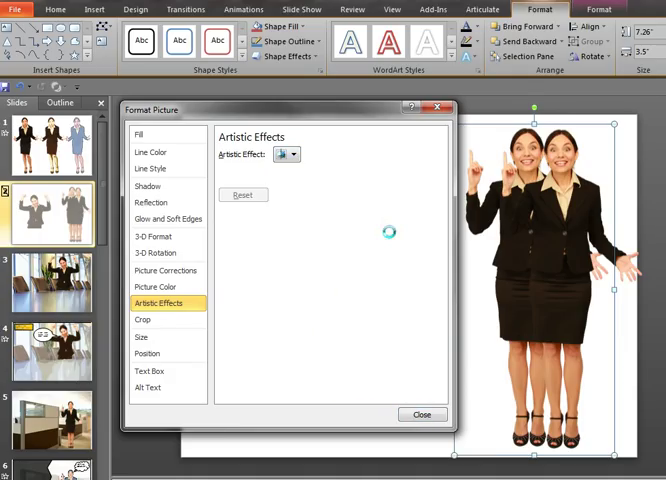
pyautogui.click(296, 154)
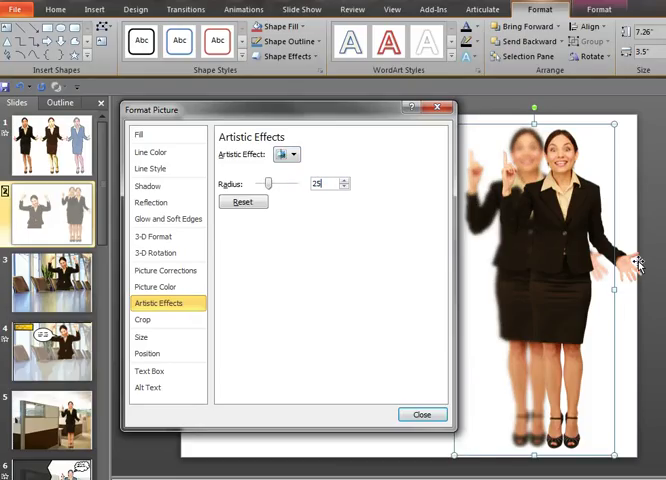
pyautogui.click(158, 288)
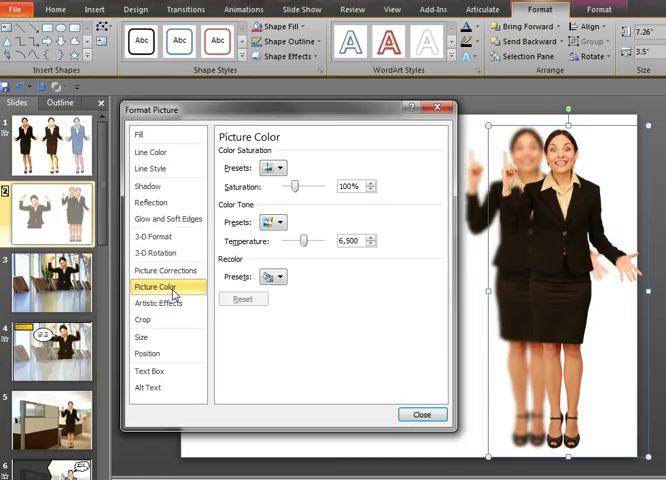
pyautogui.moveTo(290, 188); pyautogui.dragTo(328, 188)
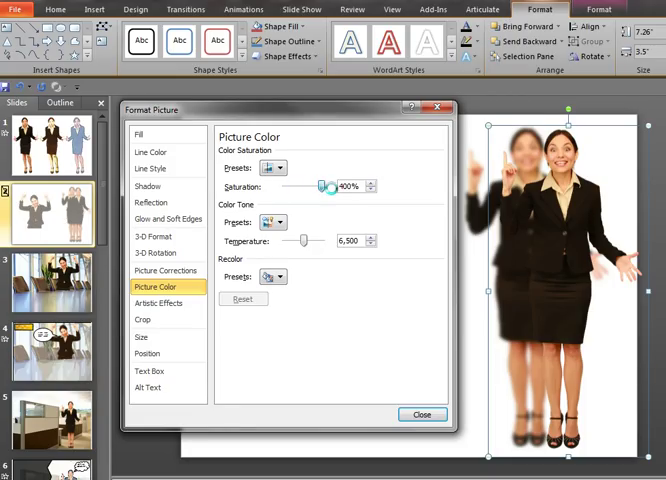
pyautogui.click(288, 222)
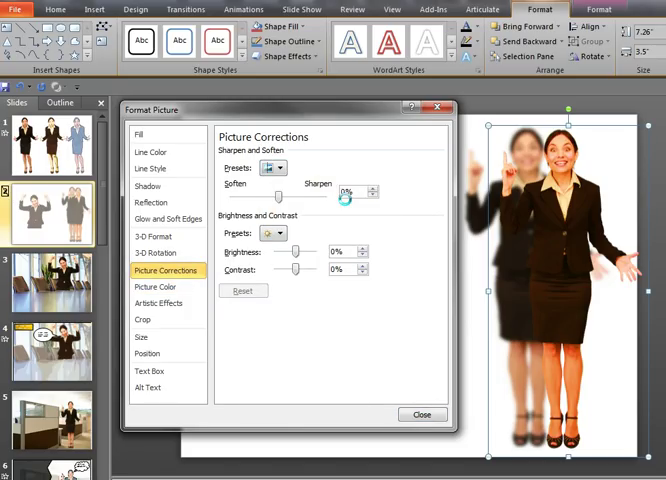
# - Give the other copy a cartoon-style artistic effect and close Format Picture
pyautogui.click(164, 304)
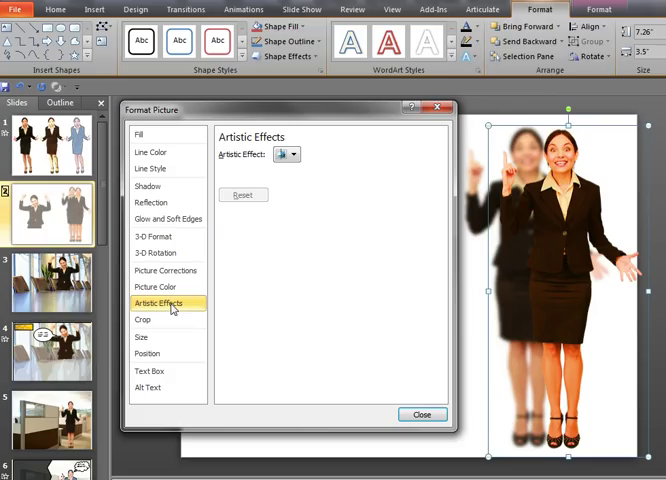
pyautogui.click(298, 154)
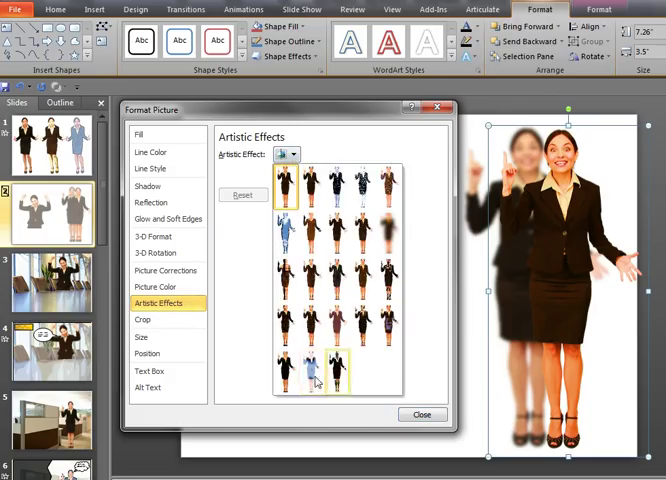
pyautogui.click(336, 378)
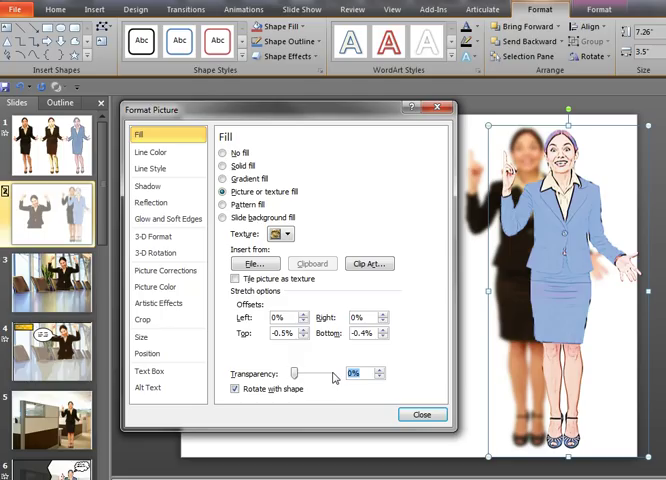
pyautogui.click(420, 414)
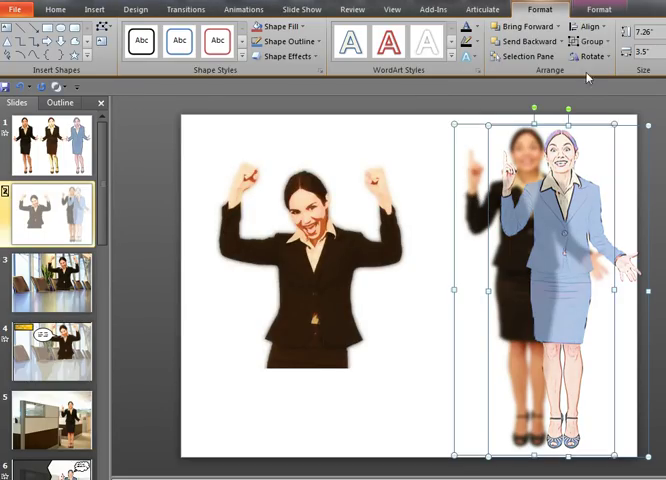
# - Deselect the picture and go to slide 3, the cheering woman in the boardroom
pyautogui.click(592, 24)
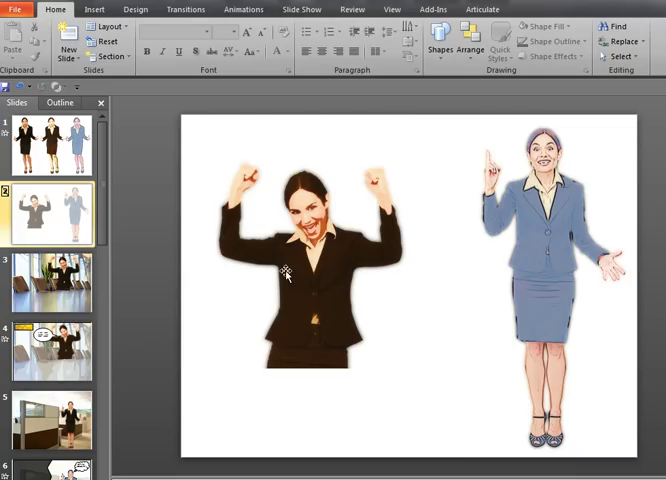
pyautogui.click(56, 284)
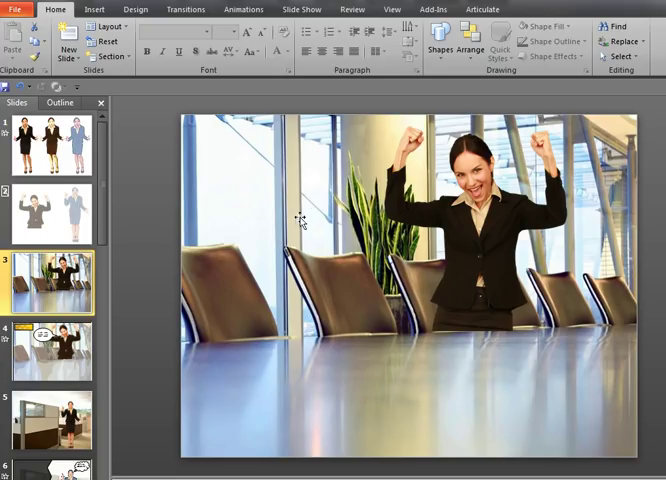
pyautogui.moveTo(432, 228)
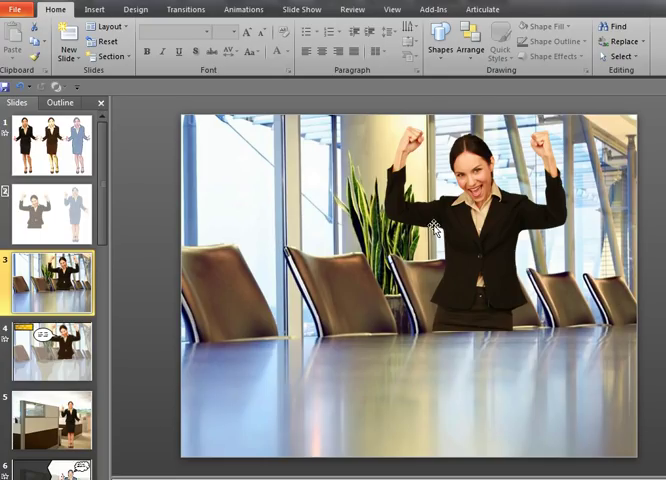
pyautogui.moveTo(328, 304)
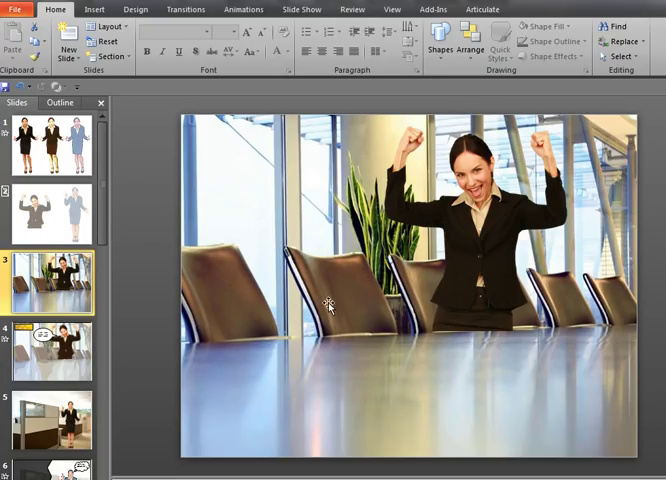
# - View the comic boardroom slide 4, then go to the cubicle office slide 5
pyautogui.click(50, 352)
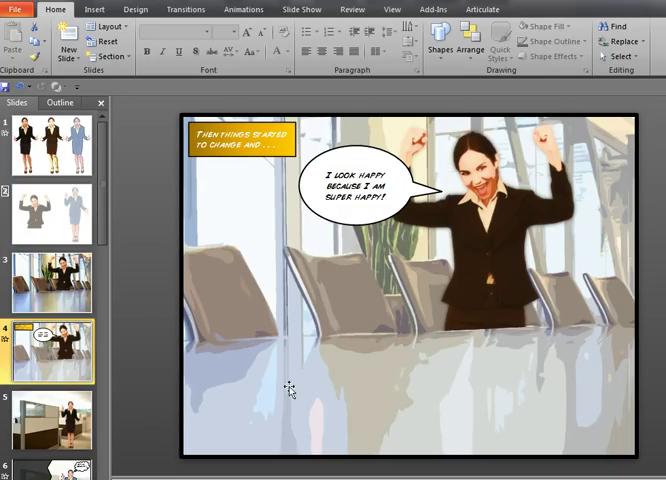
pyautogui.moveTo(344, 368)
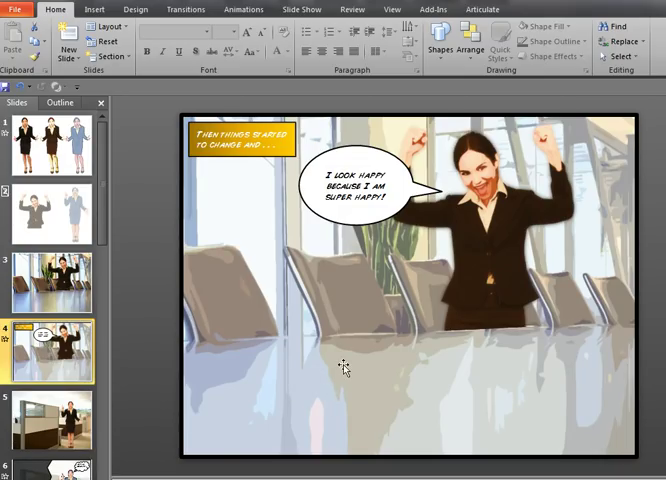
pyautogui.moveTo(316, 356)
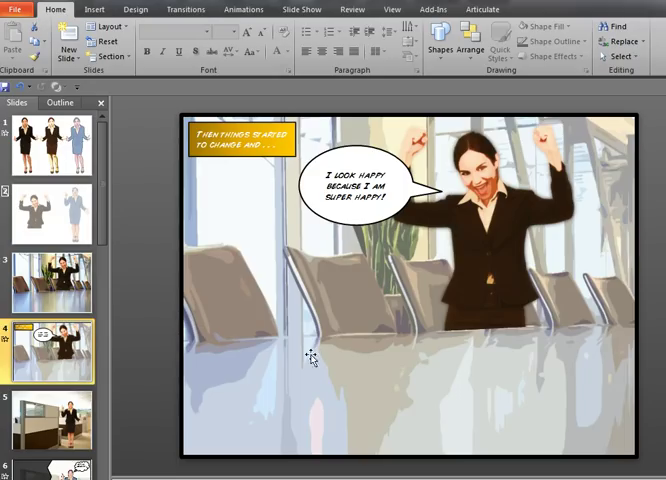
pyautogui.click(52, 416)
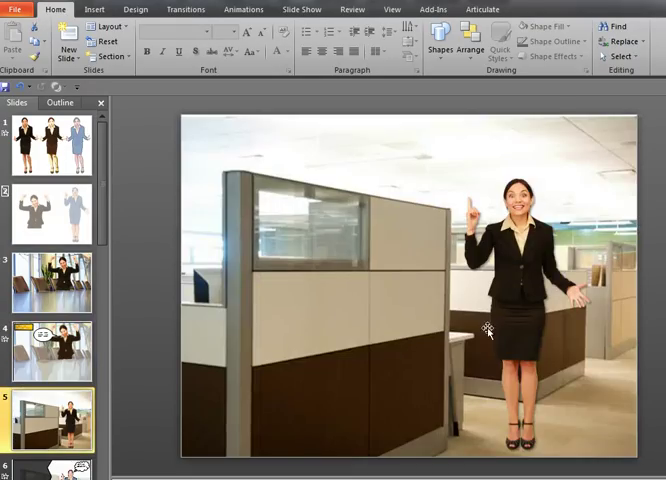
pyautogui.moveTo(232, 288)
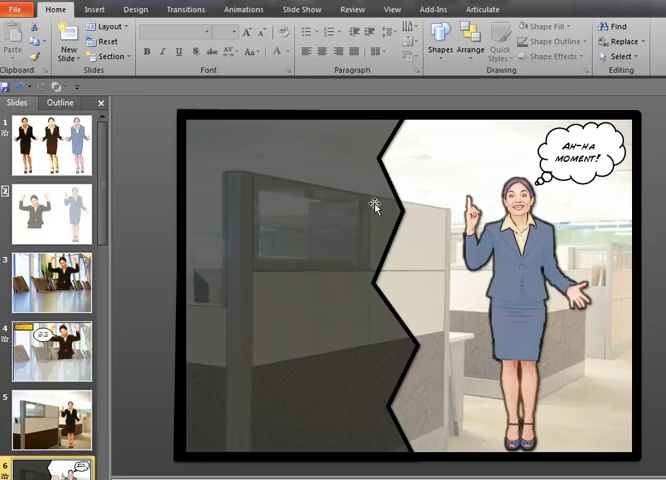
pyautogui.moveTo(562, 168)
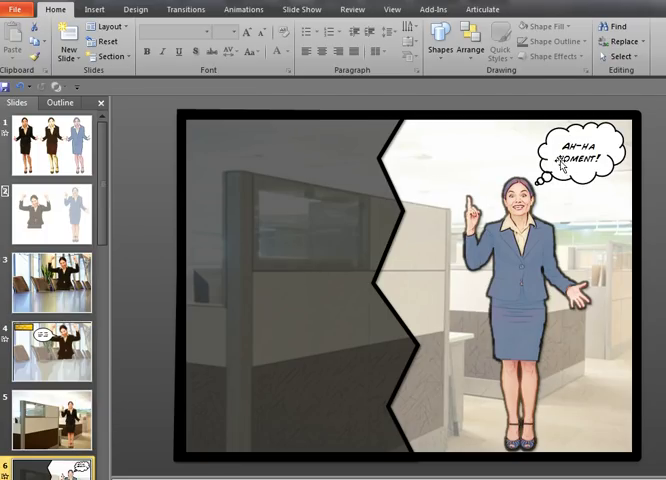